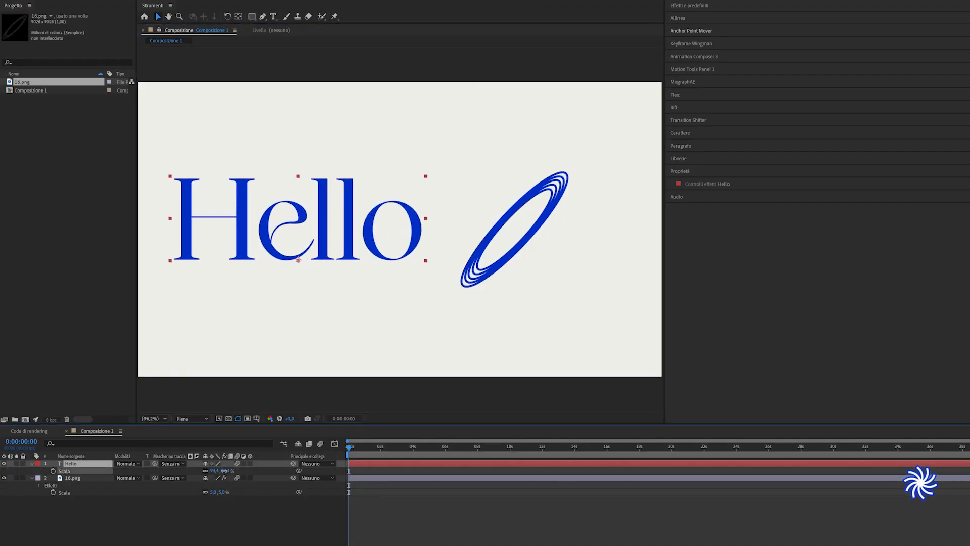
- Expand the Anchor Point Mover panel to reposition the Hello text's anchor point
click(691, 30)
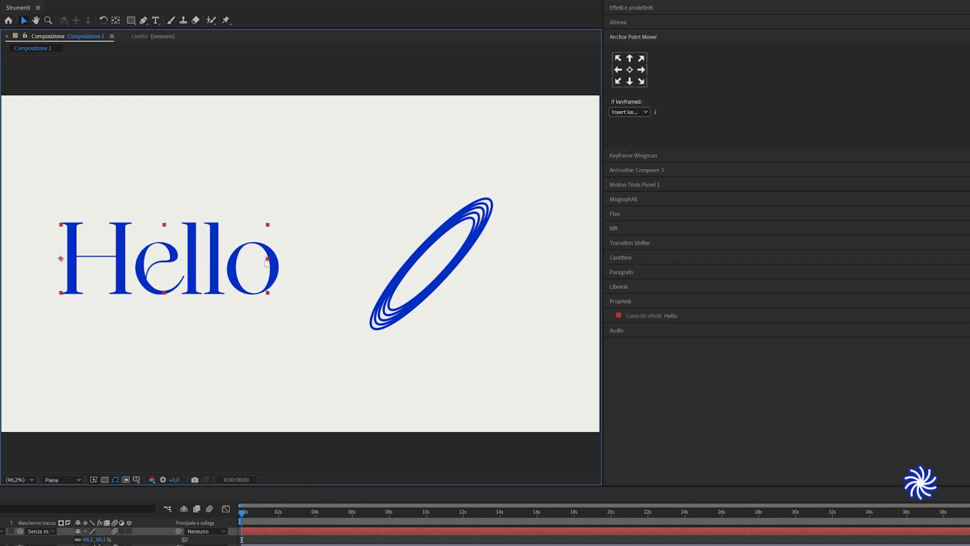